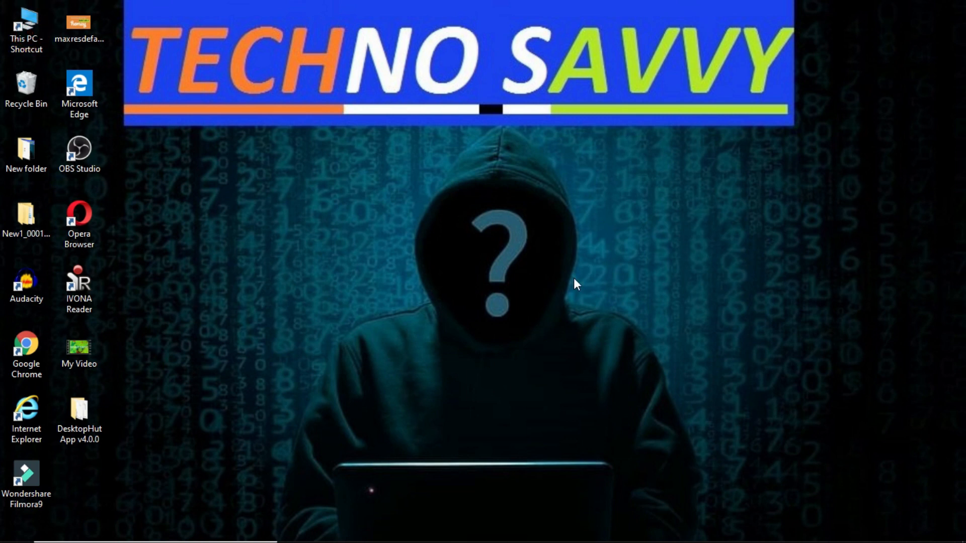
Step: Open This PC, then the USB Drive (H:) with PHOTOS and videos 01–04
double_click(27, 20)
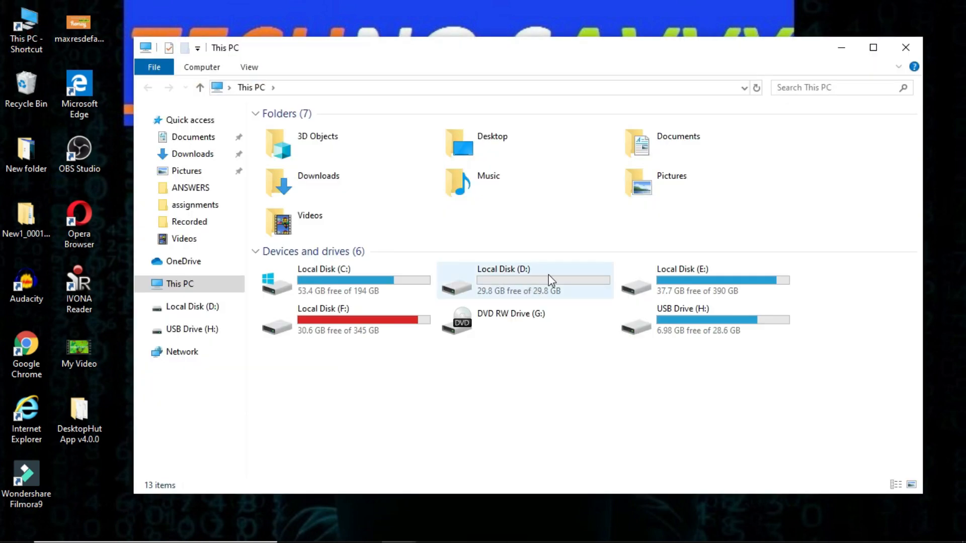
double_click(521, 279)
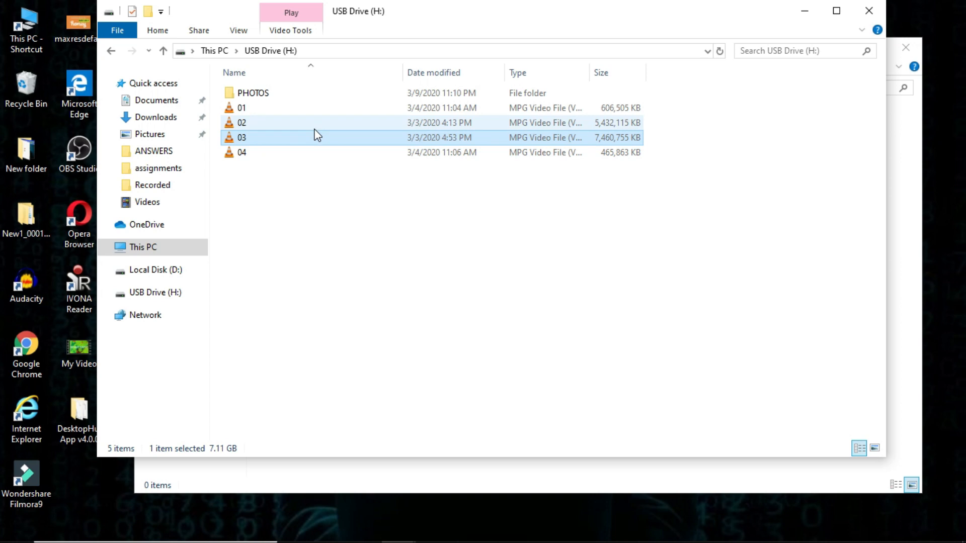
Step: Send the 7.11 GB video 03 to Local Disk (D:) and dismiss the File Too Large error
right_click(242, 137)
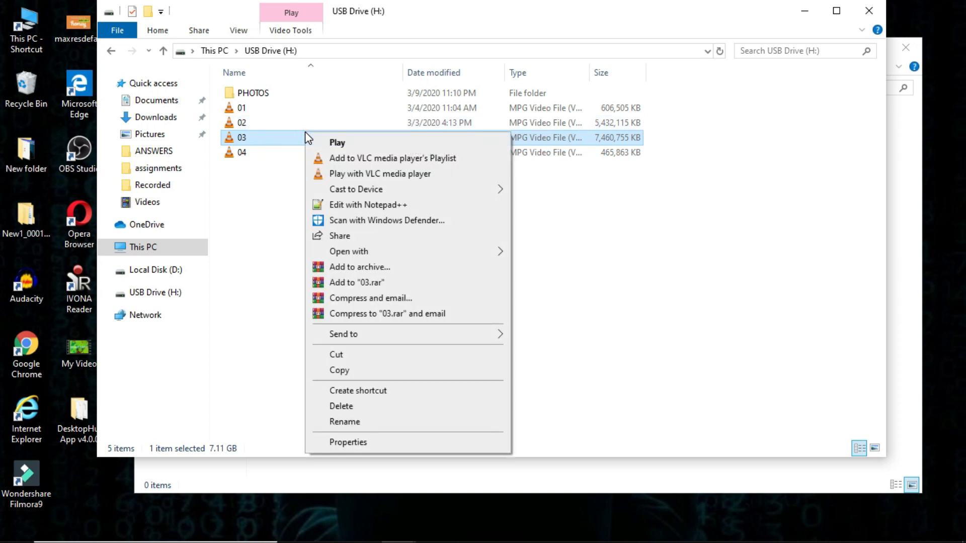
left_click(348, 251)
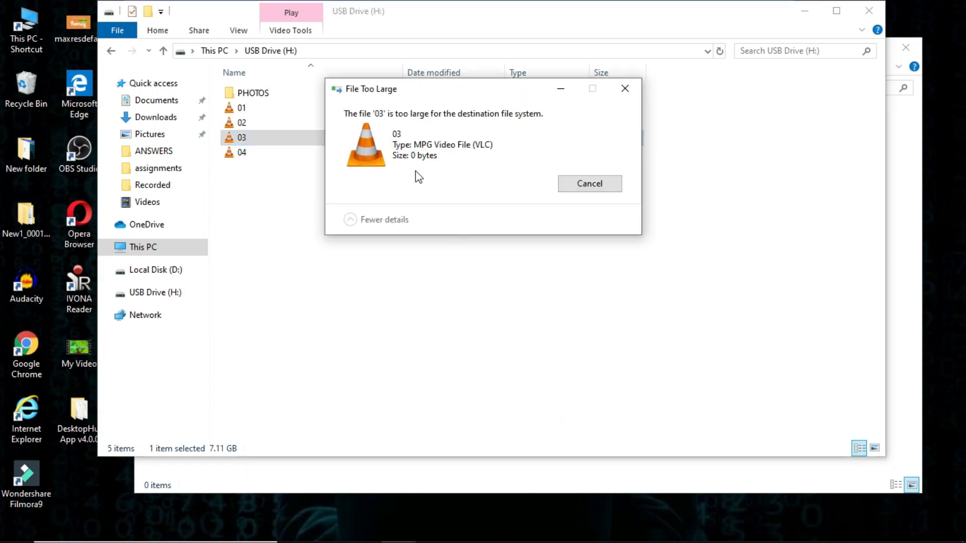
mouse_move(506, 141)
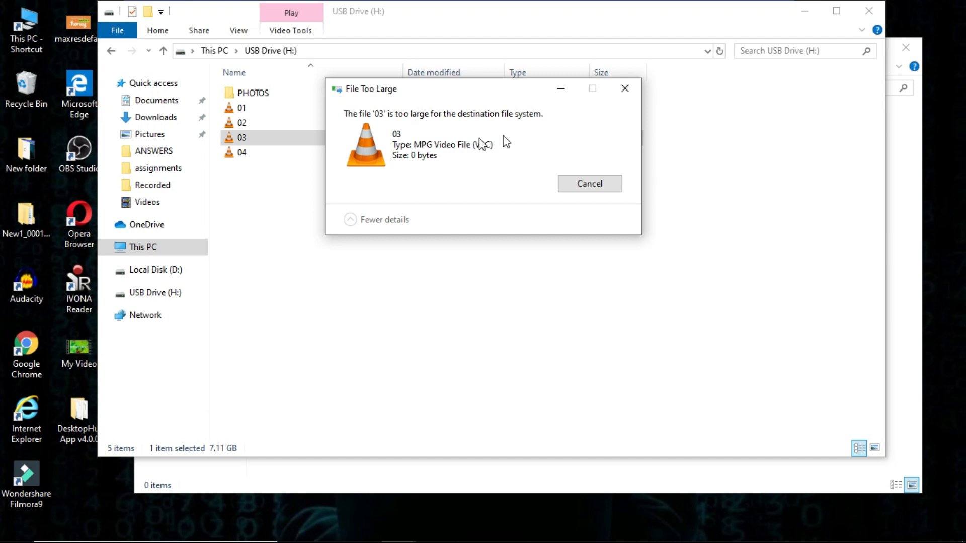
left_click(589, 183)
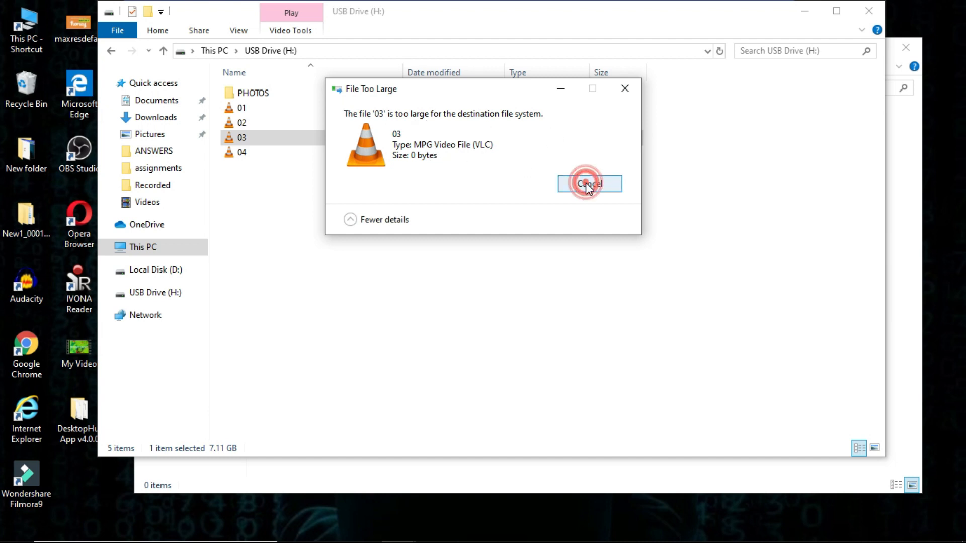
left_click(589, 183)
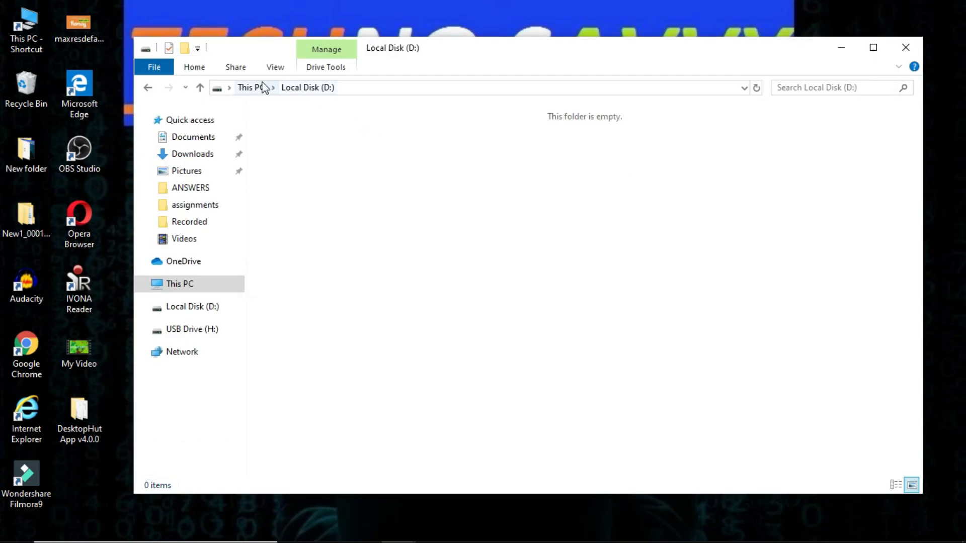
Step: Open the Format settings for Local Disk (D:), keeping FAT32 as the file system
left_click(248, 87)
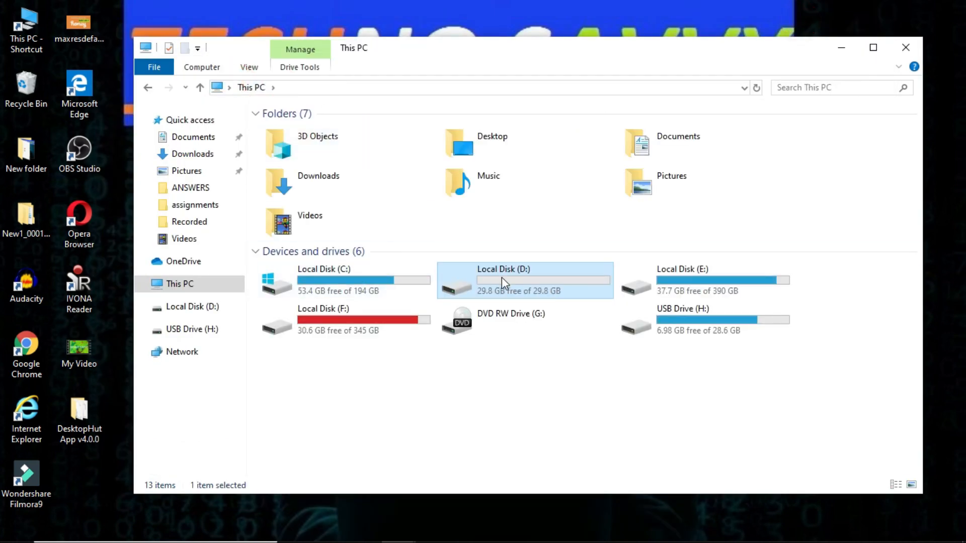
right_click(503, 280)
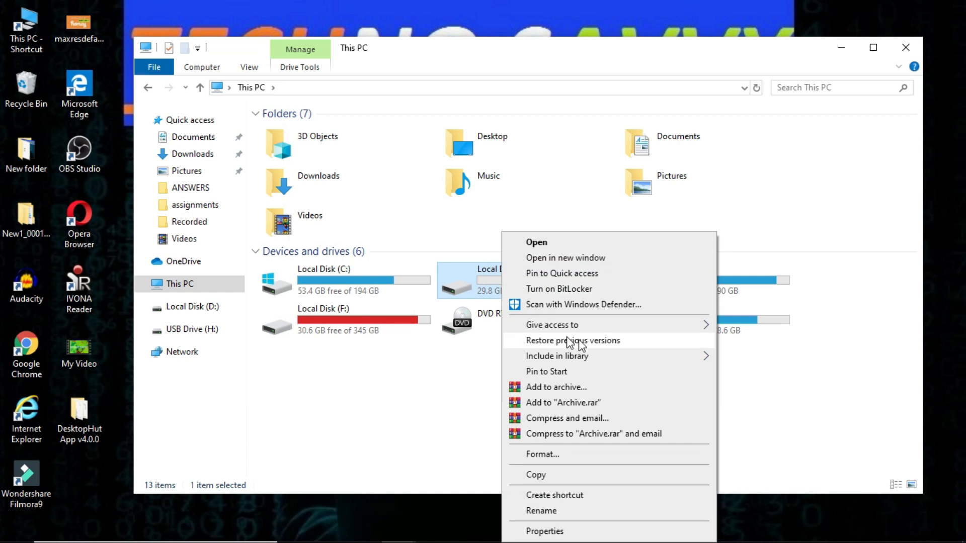
mouse_move(605, 461)
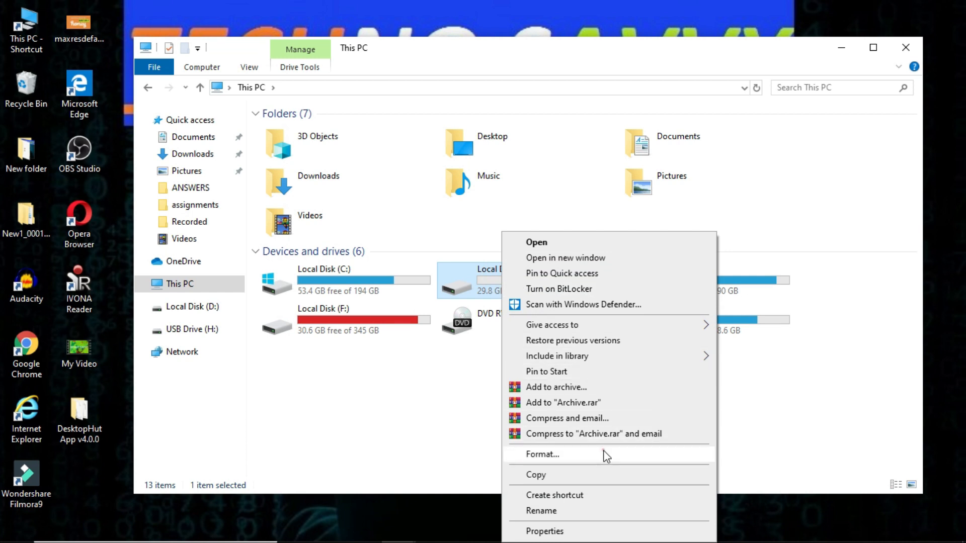
left_click(542, 454)
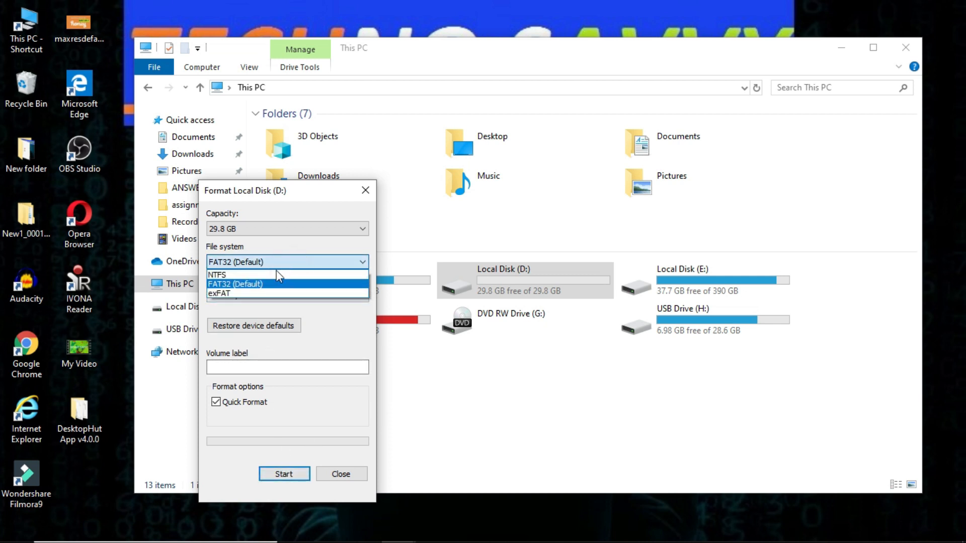
left_click(287, 284)
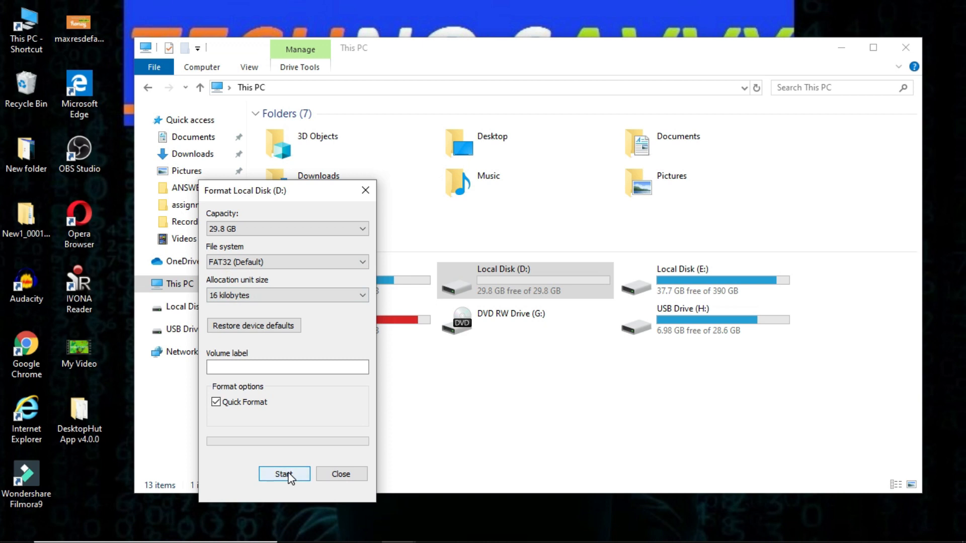
Step: Run the FAT32 quick format on D:, confirming data erasure, then close
left_click(284, 474)
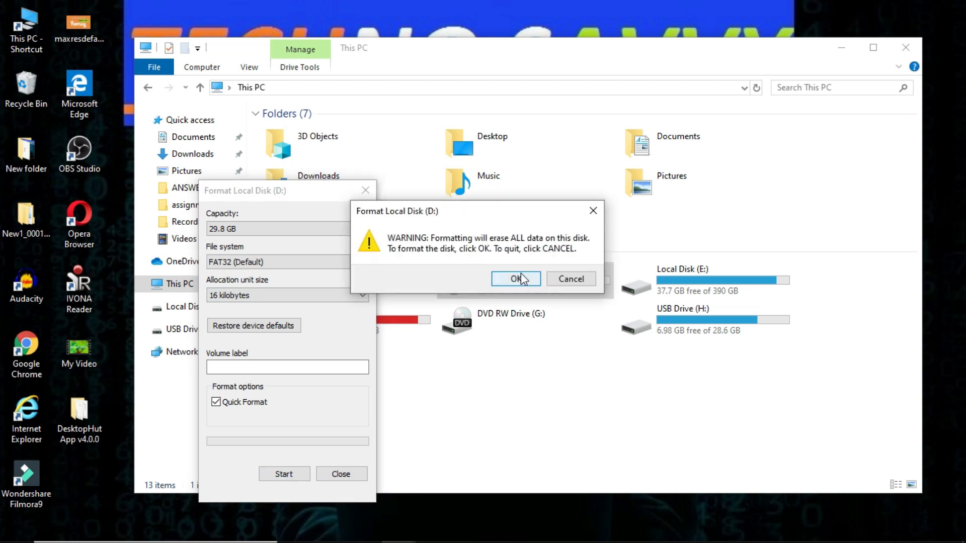
left_click(515, 278)
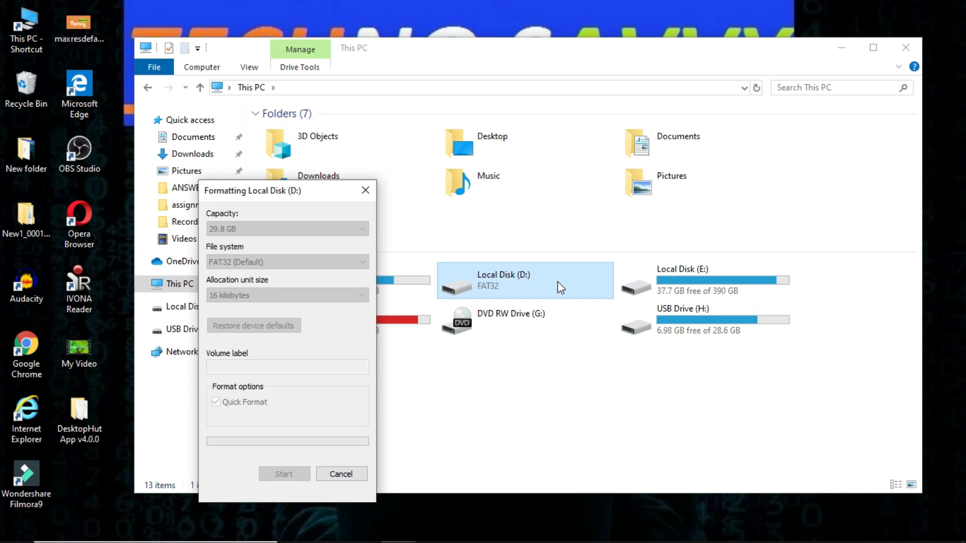
left_click(284, 474)
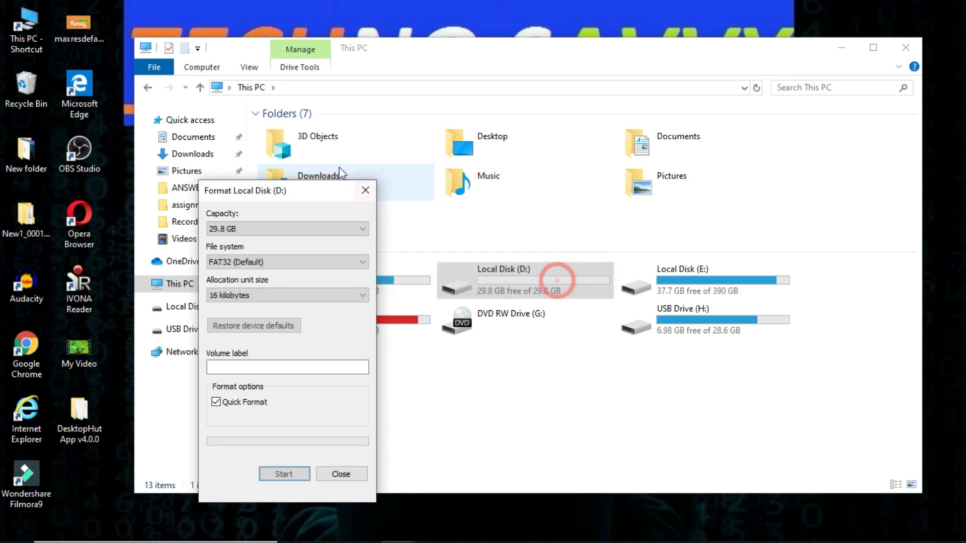
left_click(341, 474)
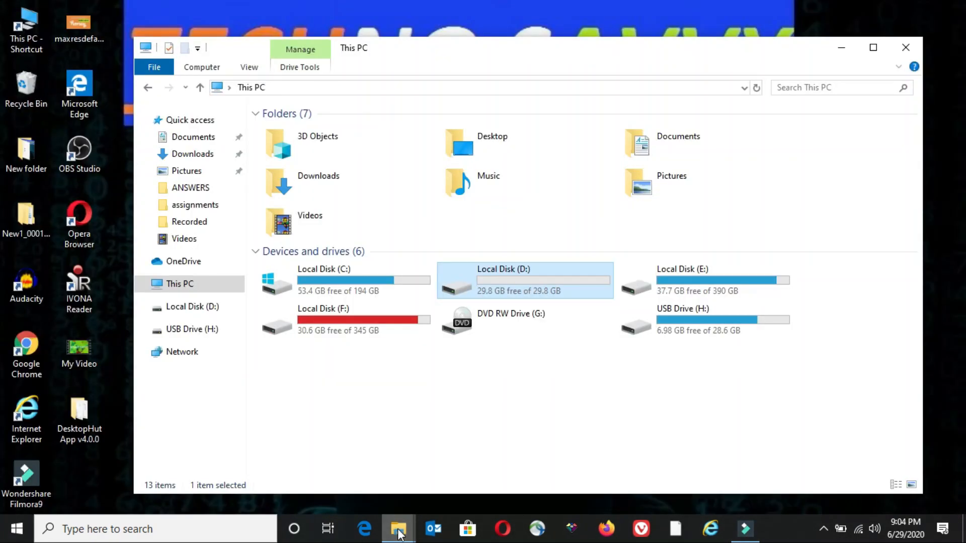
mouse_move(398, 533)
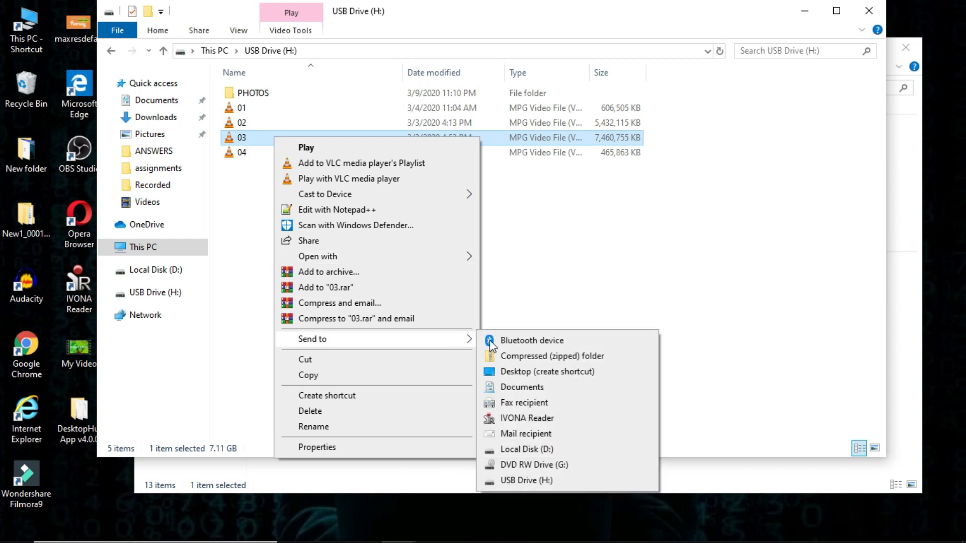
Step: Send video 03 to FAT32 Local Disk (D:) again and dismiss the too-large error
left_click(523, 449)
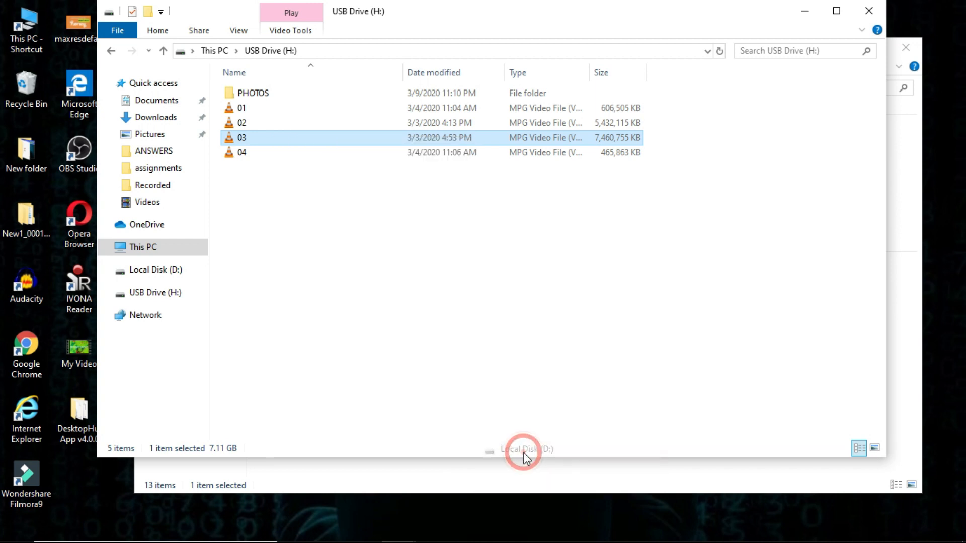
mouse_move(314, 180)
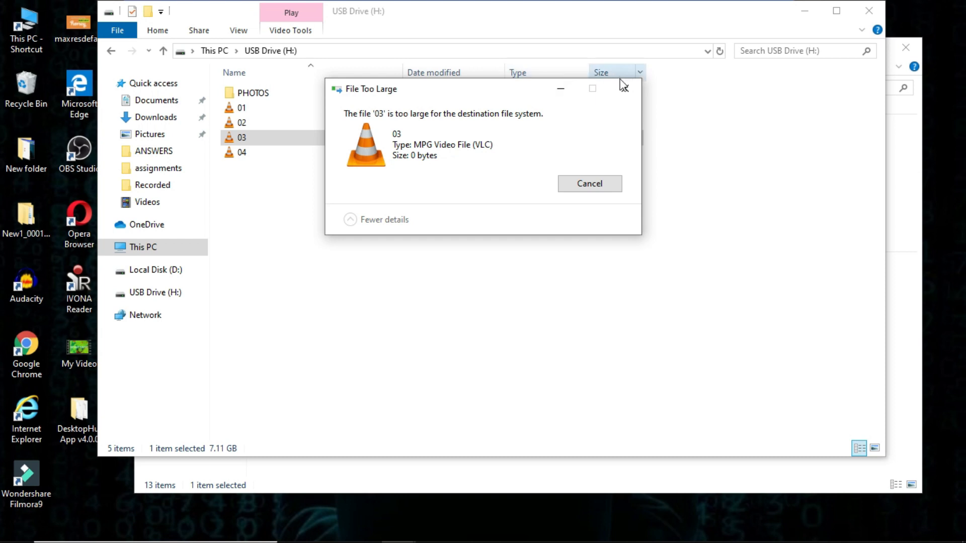
left_click(589, 183)
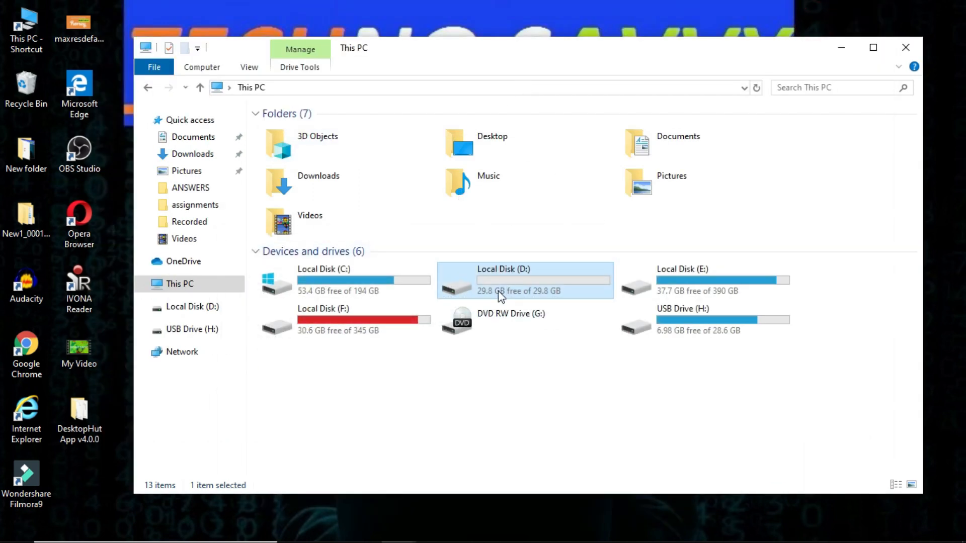
Step: Set Local Disk (D:) format options to exFAT with 8192-byte allocation units
right_click(501, 293)
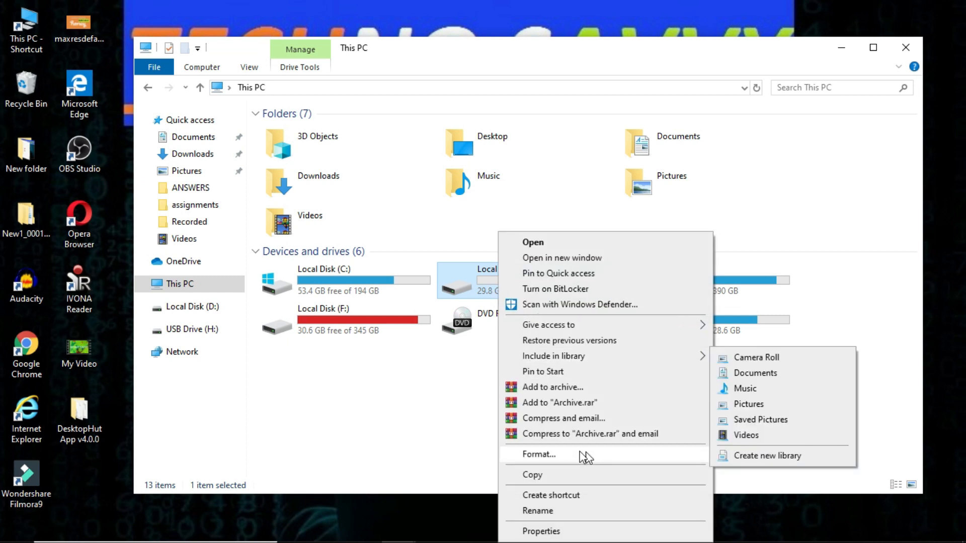
left_click(539, 454)
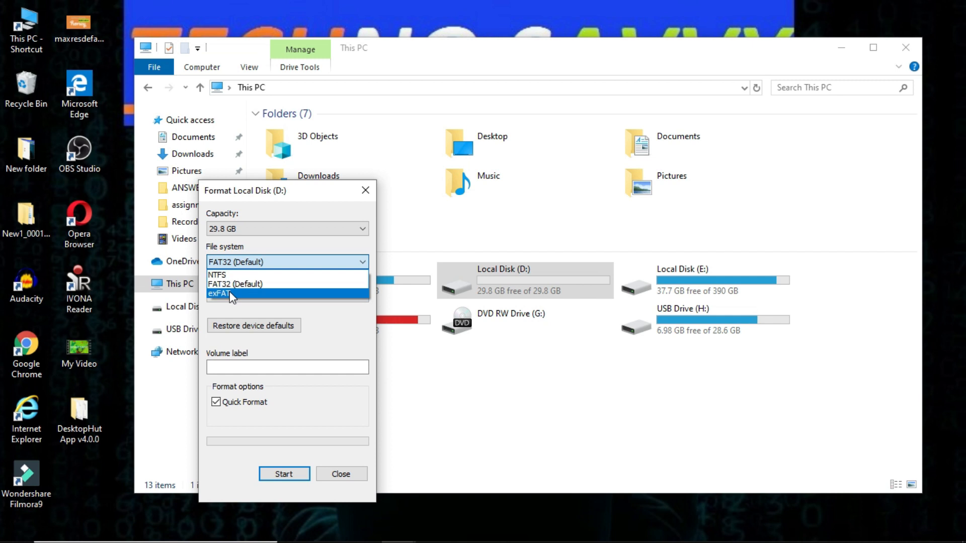
left_click(231, 294)
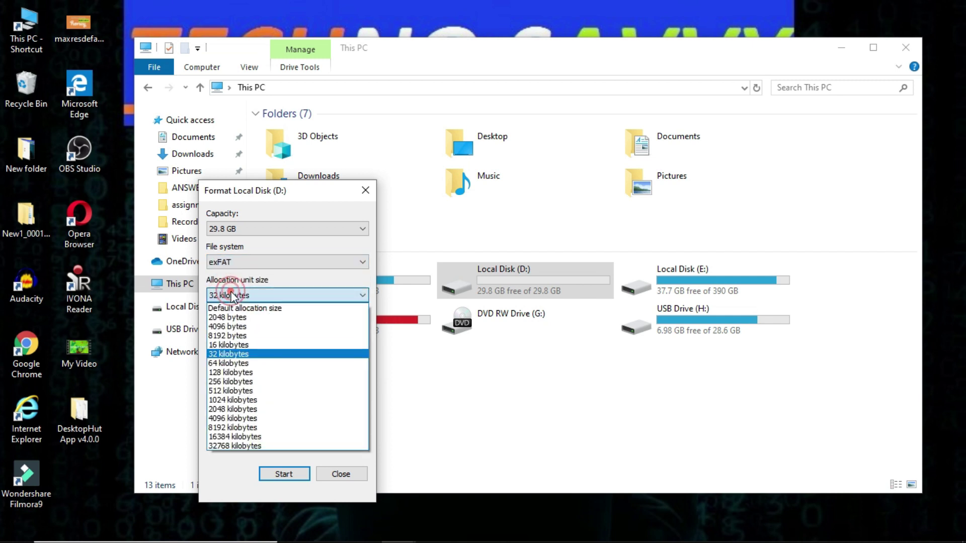
left_click(227, 335)
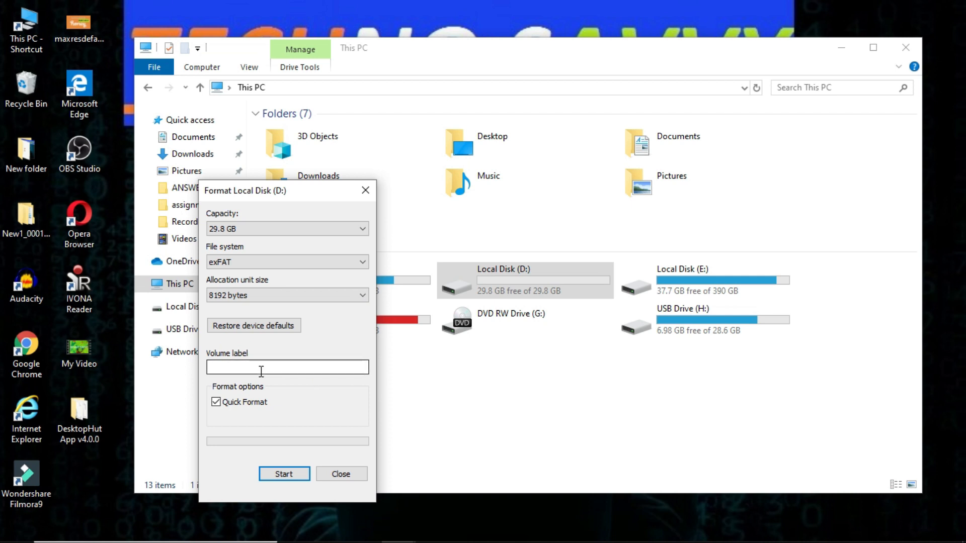
Step: Run the exFAT format on D:, confirming data erasure and acknowledging completion
left_click(284, 474)
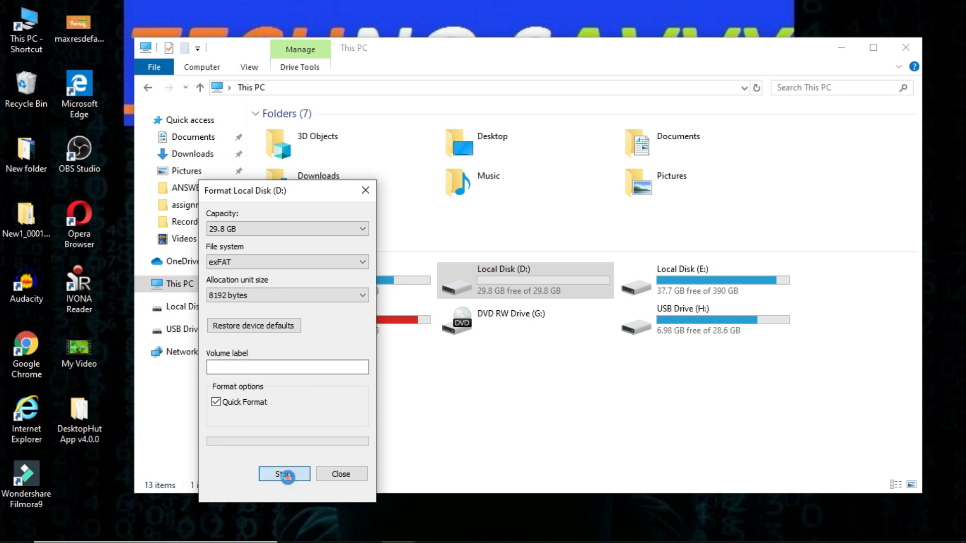
left_click(284, 474)
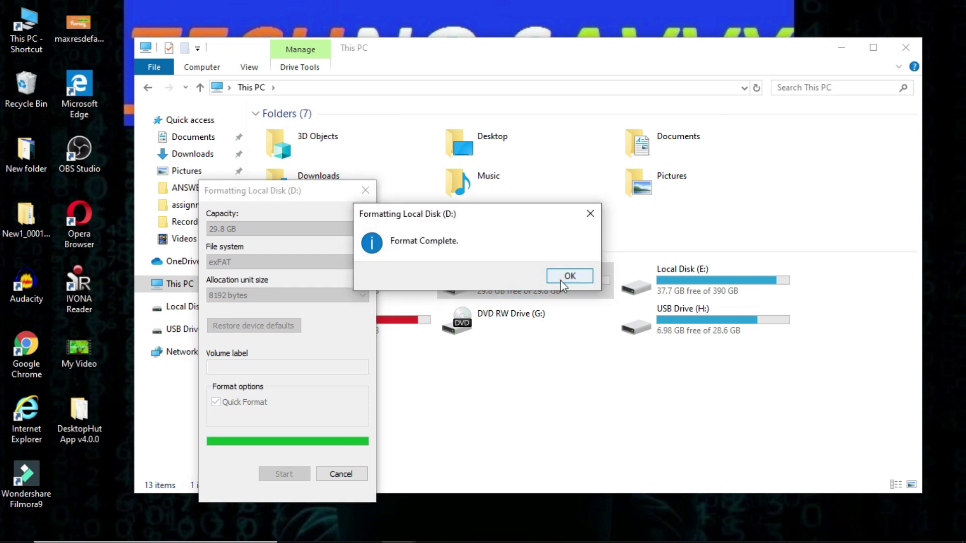
left_click(569, 276)
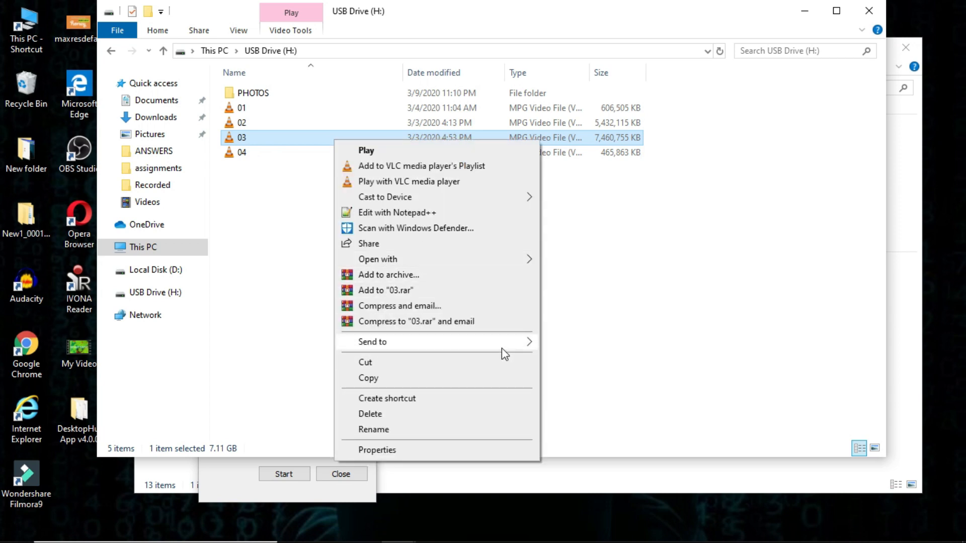
Step: Send the 7.11 GB video 03 from USB Drive (H:) to Local Disk (D:)
left_click(392, 342)
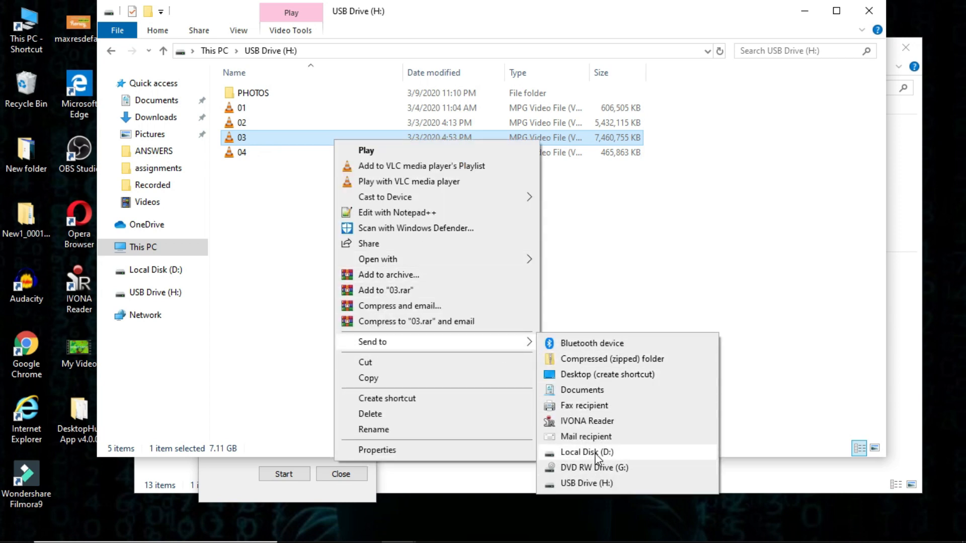
left_click(586, 452)
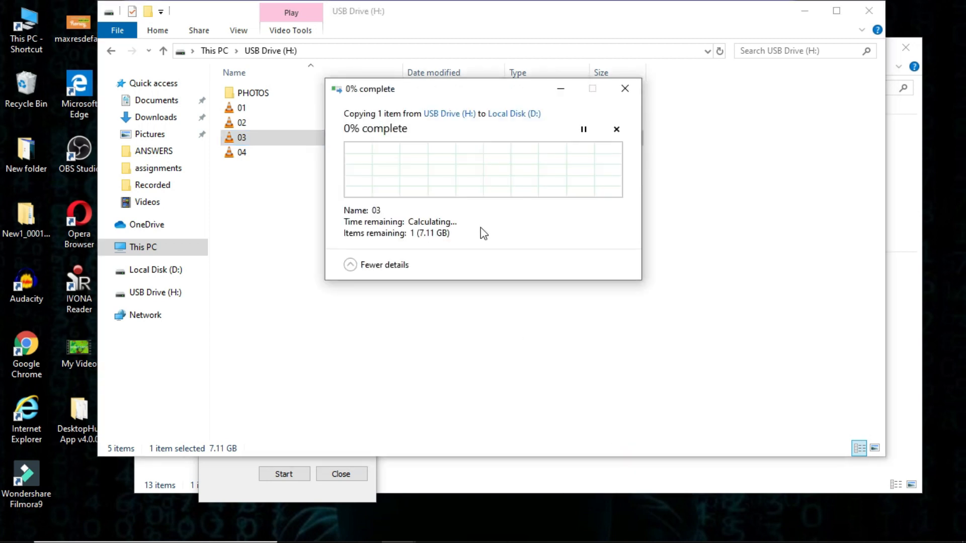
mouse_move(527, 154)
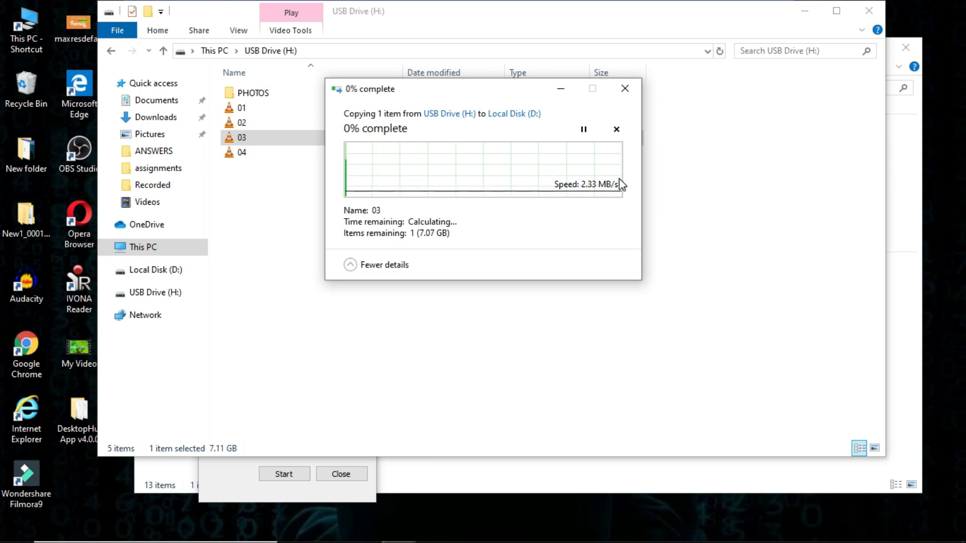
mouse_move(455, 154)
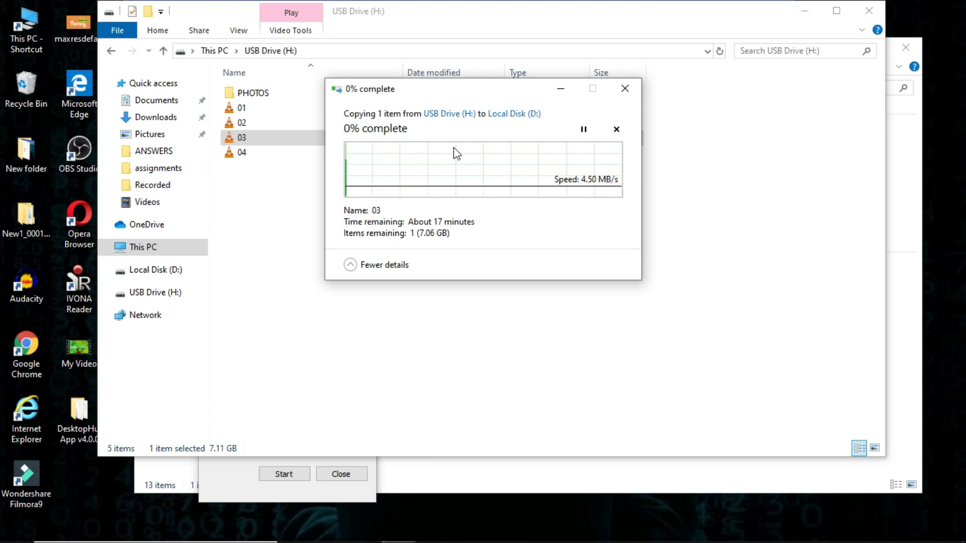